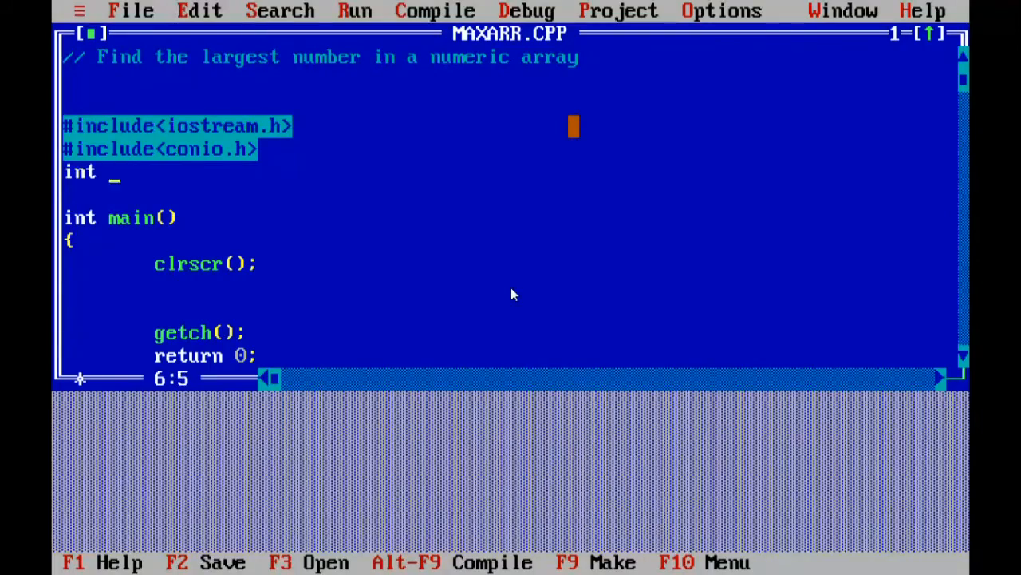
Type the function header int max(int arr[], int size) above main
text(max)
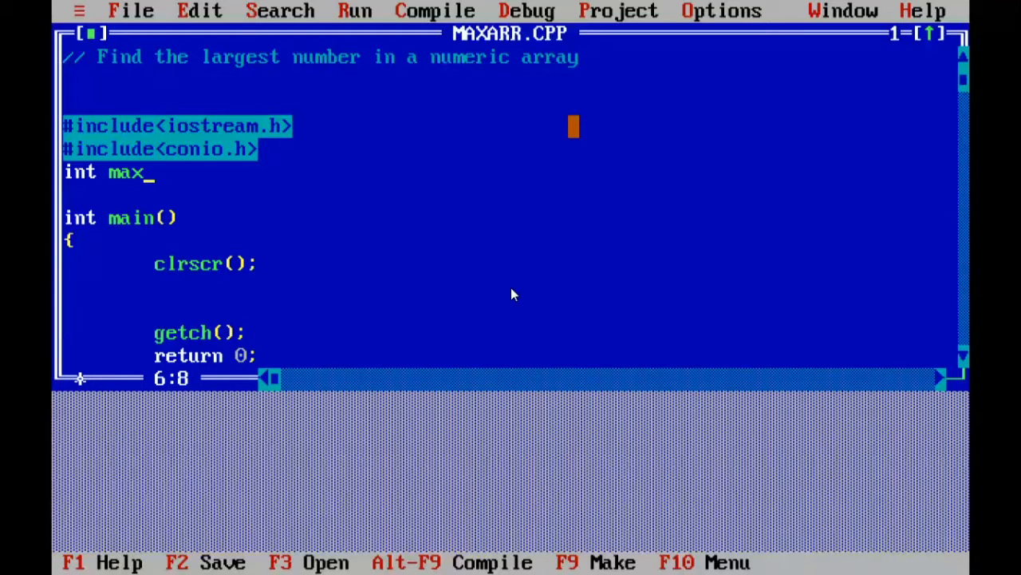
text((int)
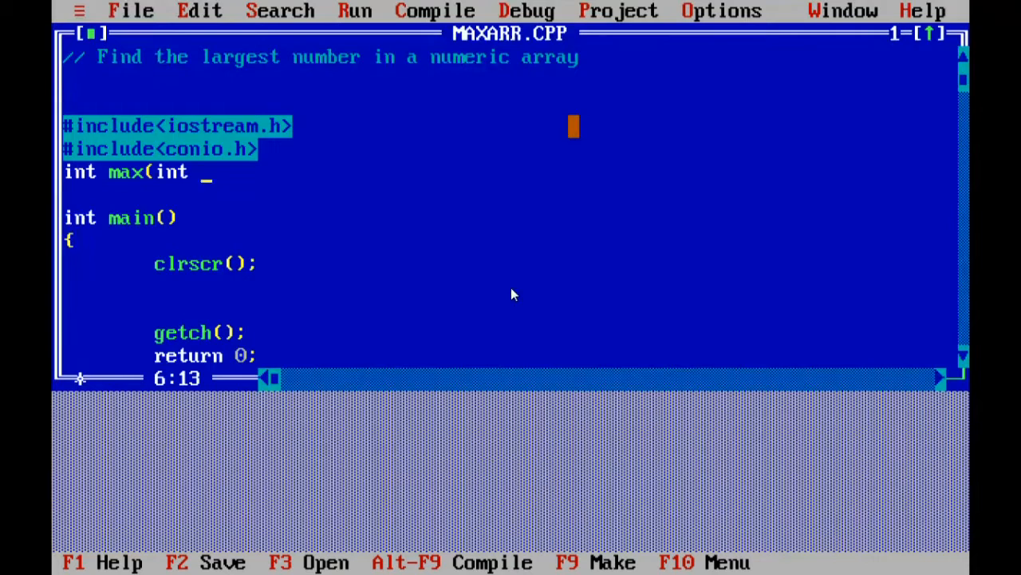
text(arr)
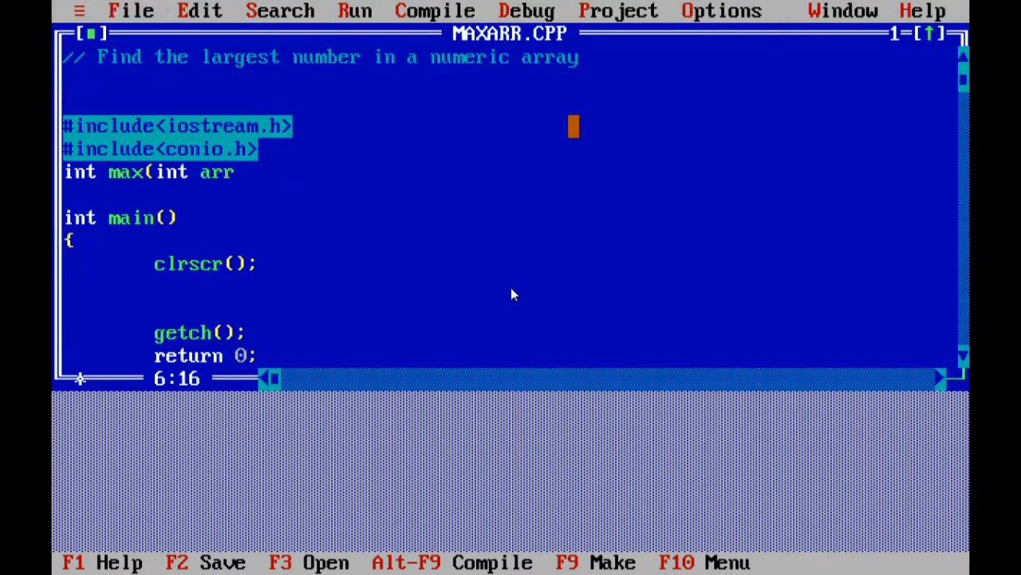
text([],)
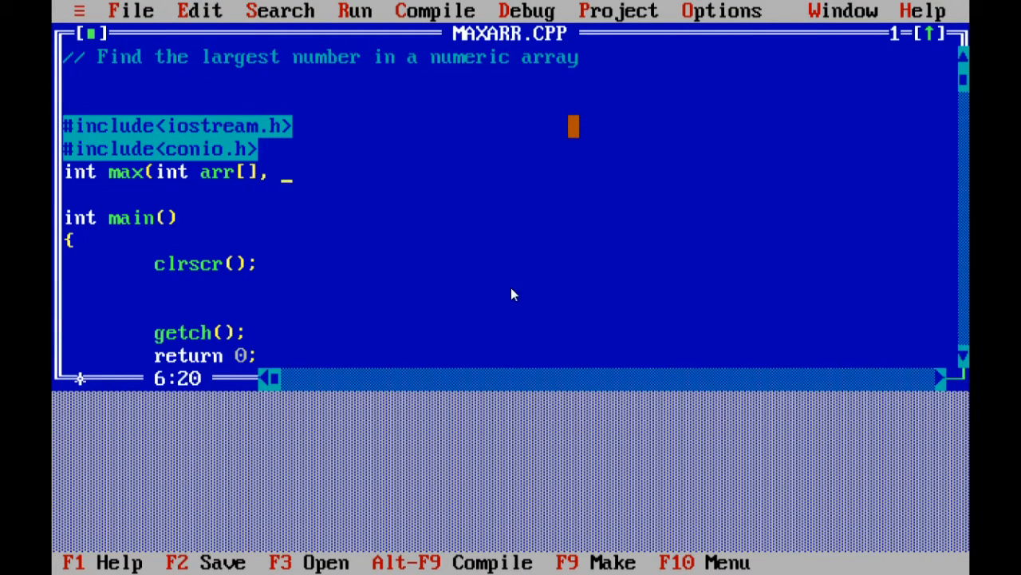
text(int size)
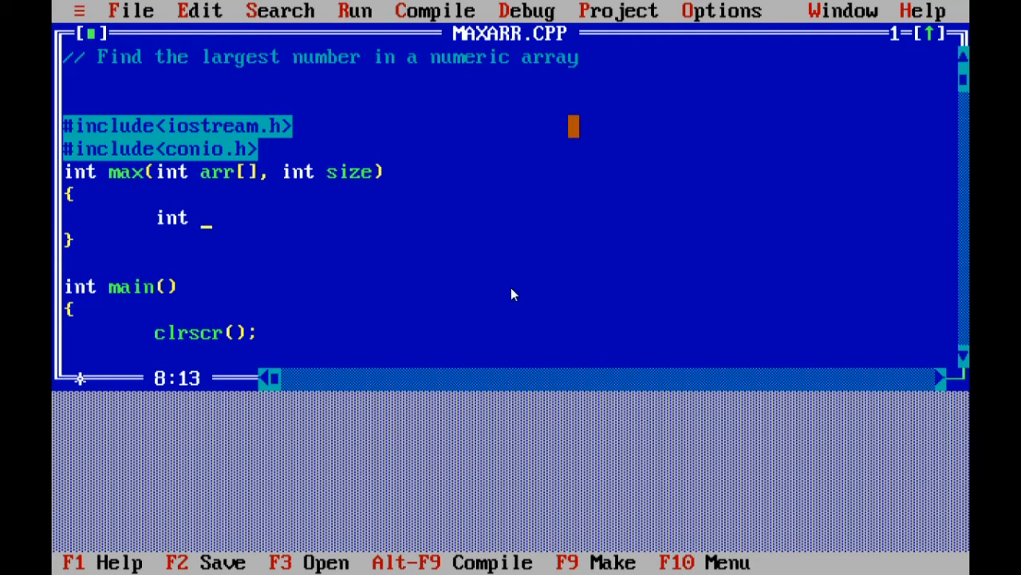
Start the max body with int large = arr[0];
text(m)
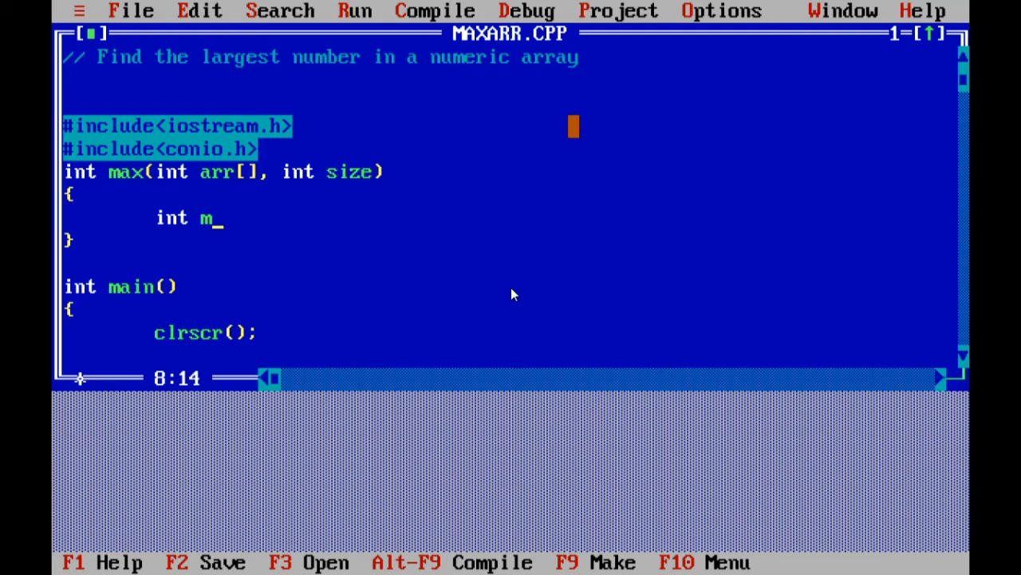
text(arge = arr)
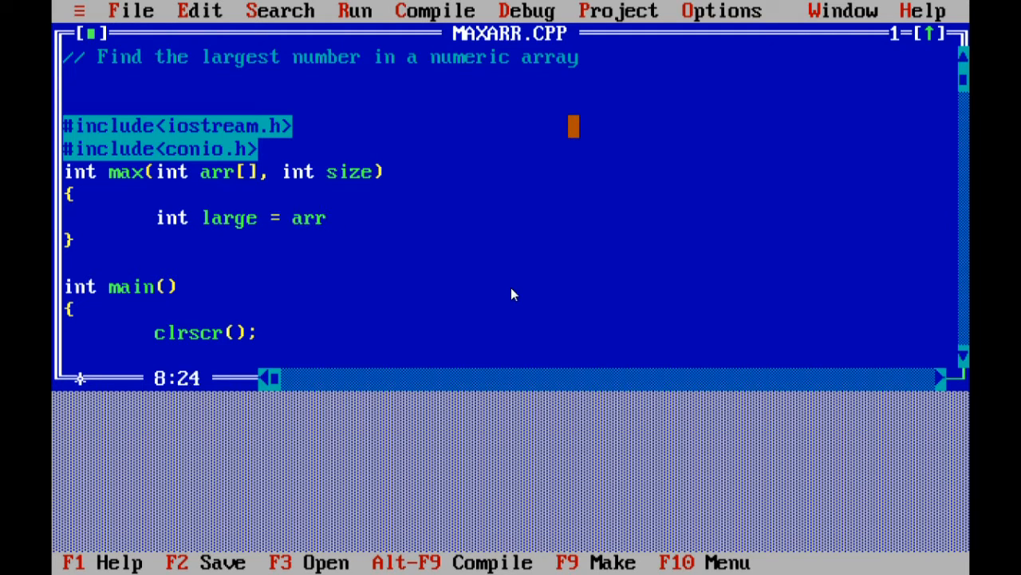
text([0];)
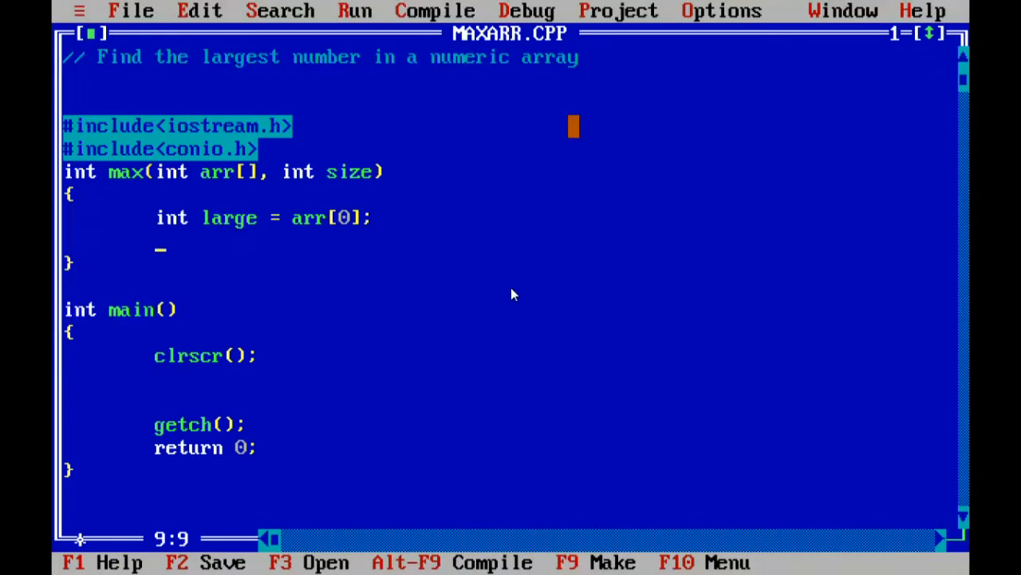
Add an empty for (int n=1; n<size; n++) loop inside max
text(for)
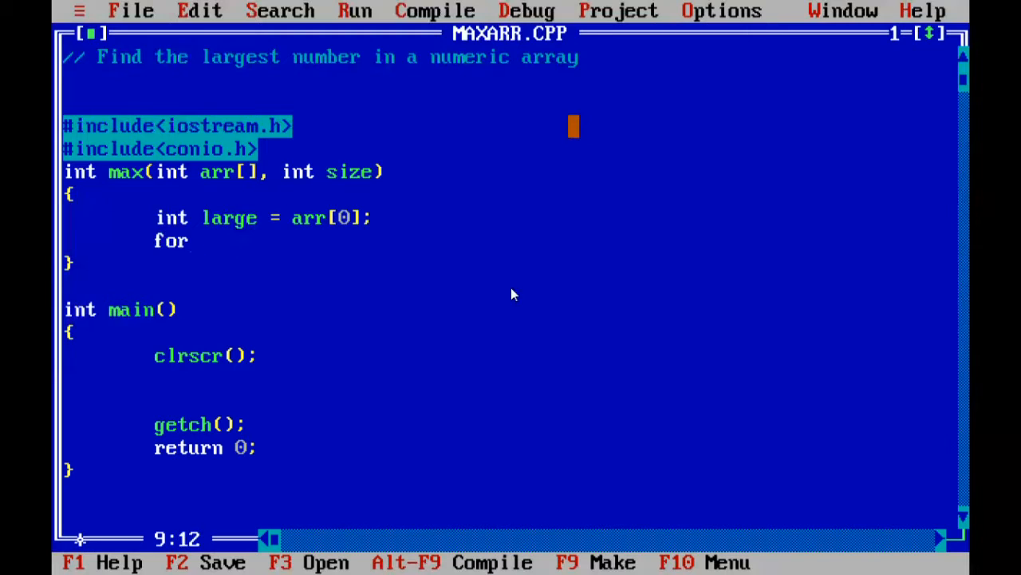
text((int)
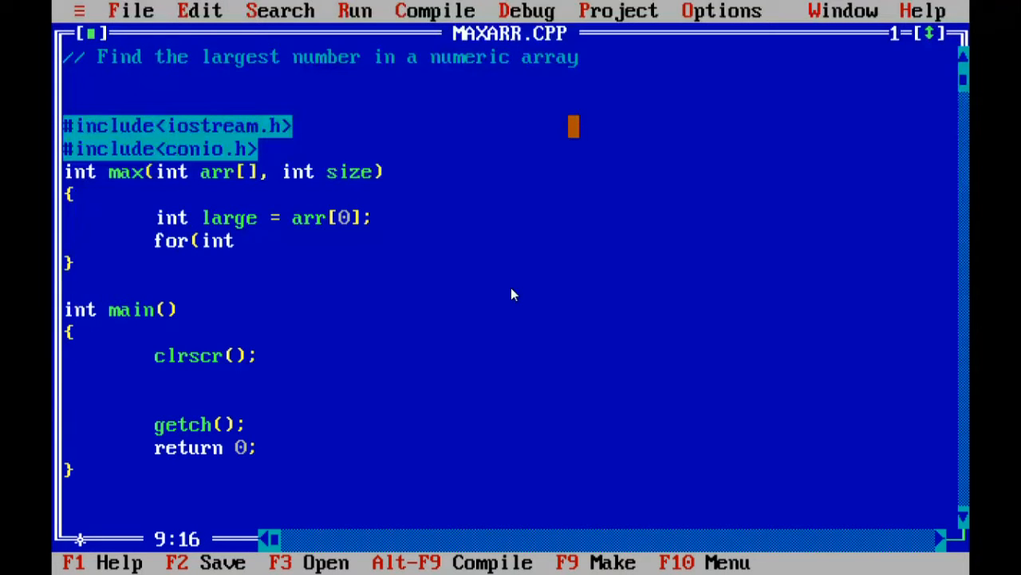
text(n=1; n)
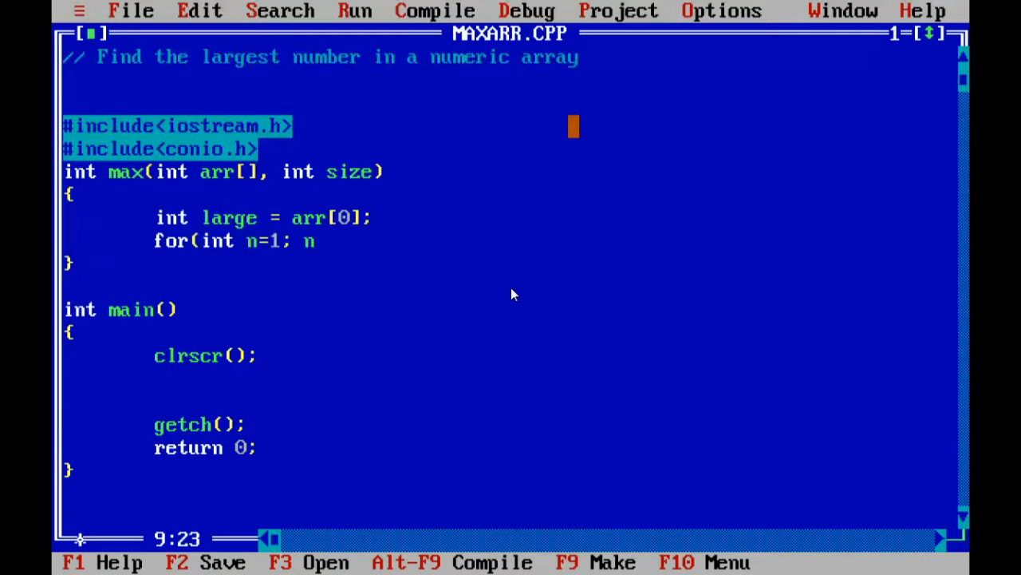
text(<size)
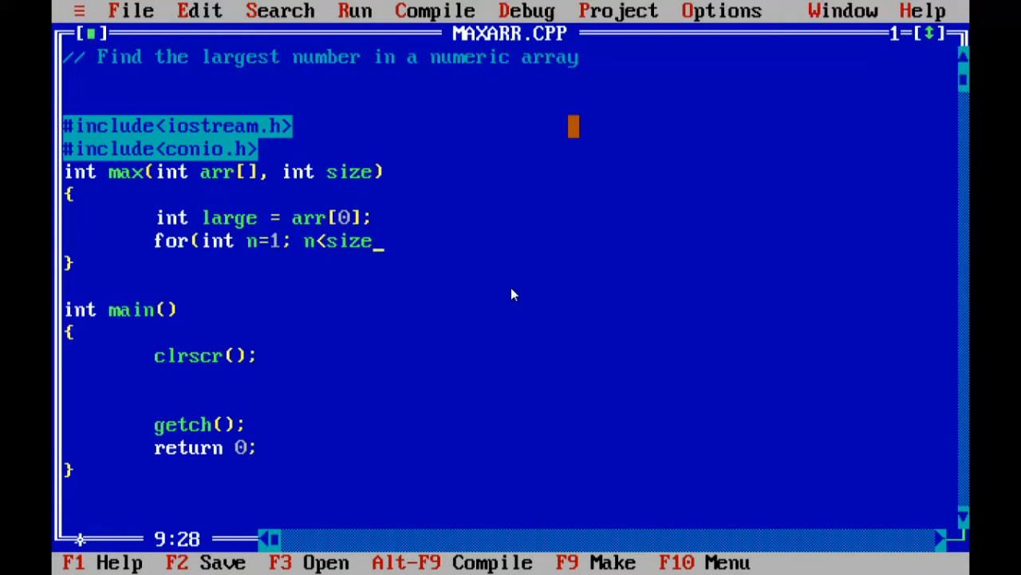
text(; n++)
text({)
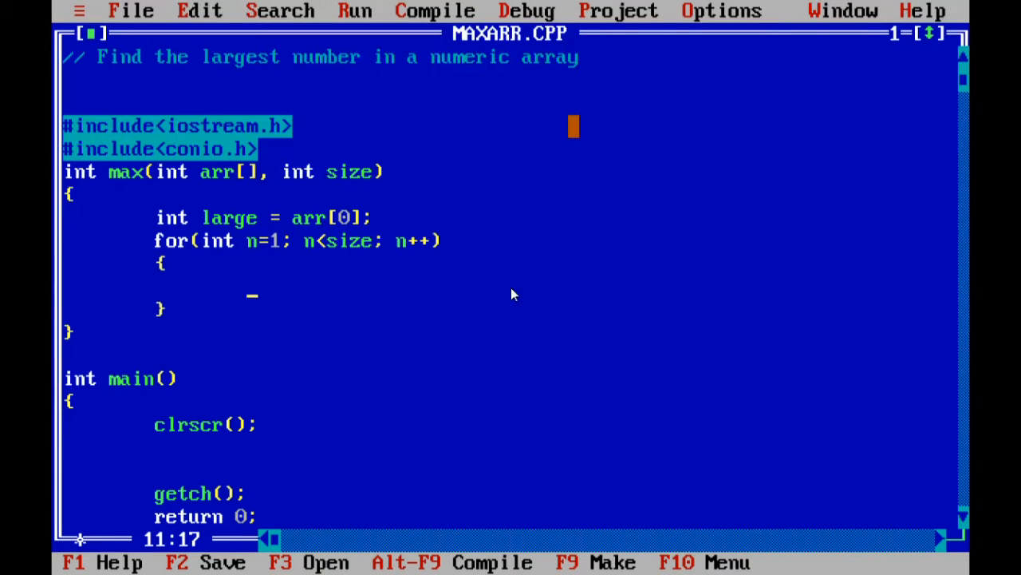
Fill the loop body with if (arr[n] > large) large = arr[n];
text(if)
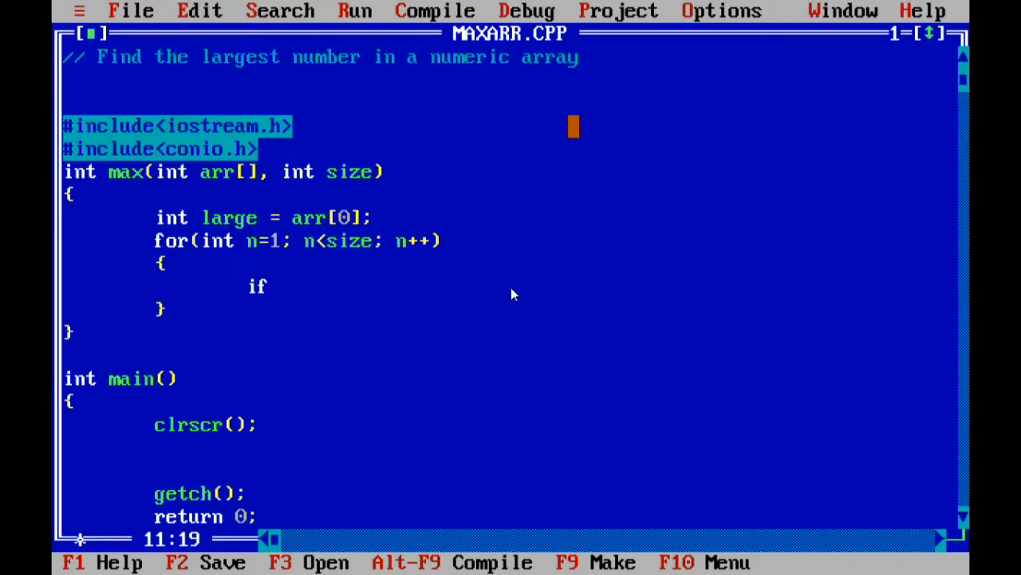
text((arr[)
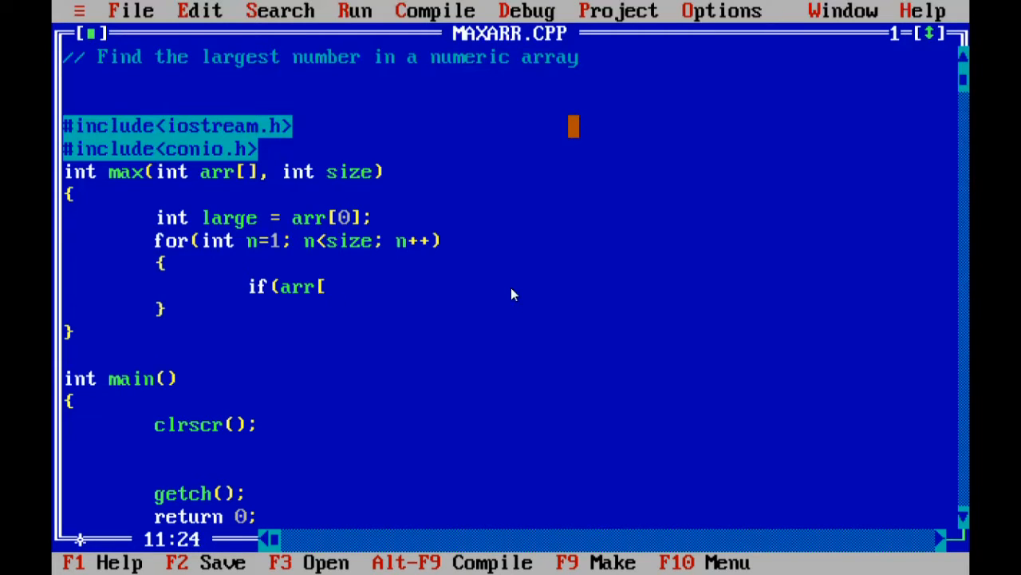
text(n])
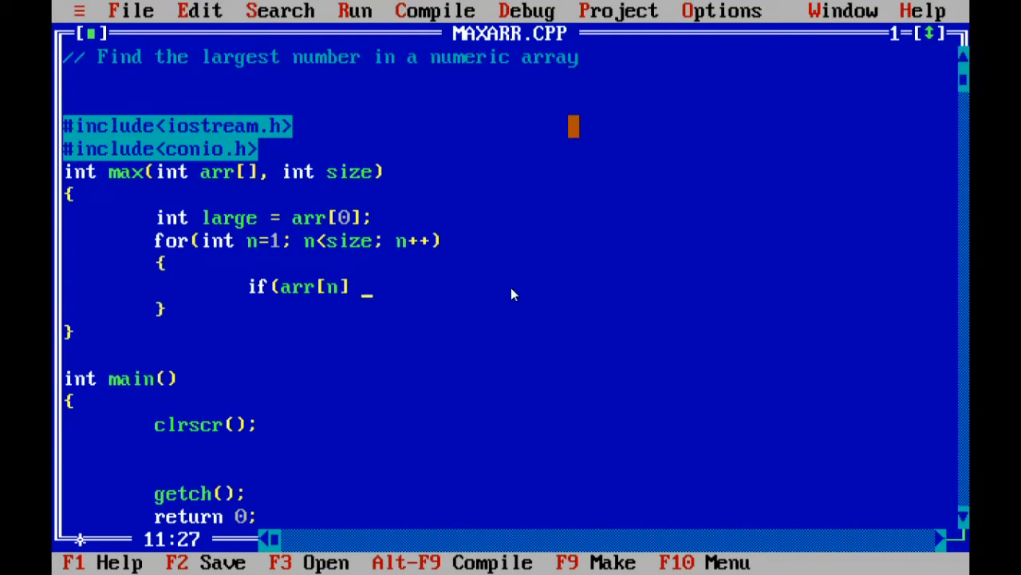
text(> large)
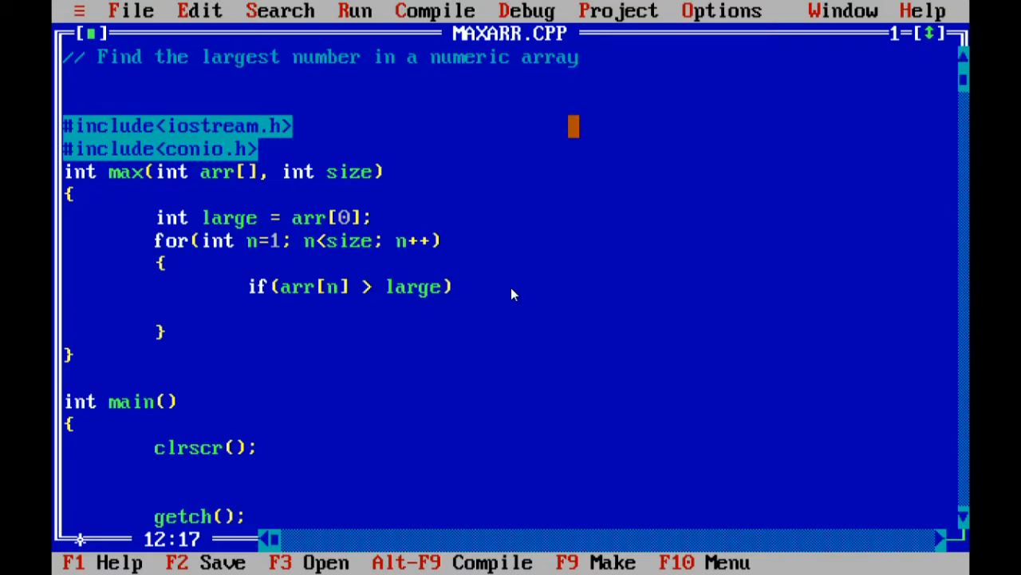
text(larg)
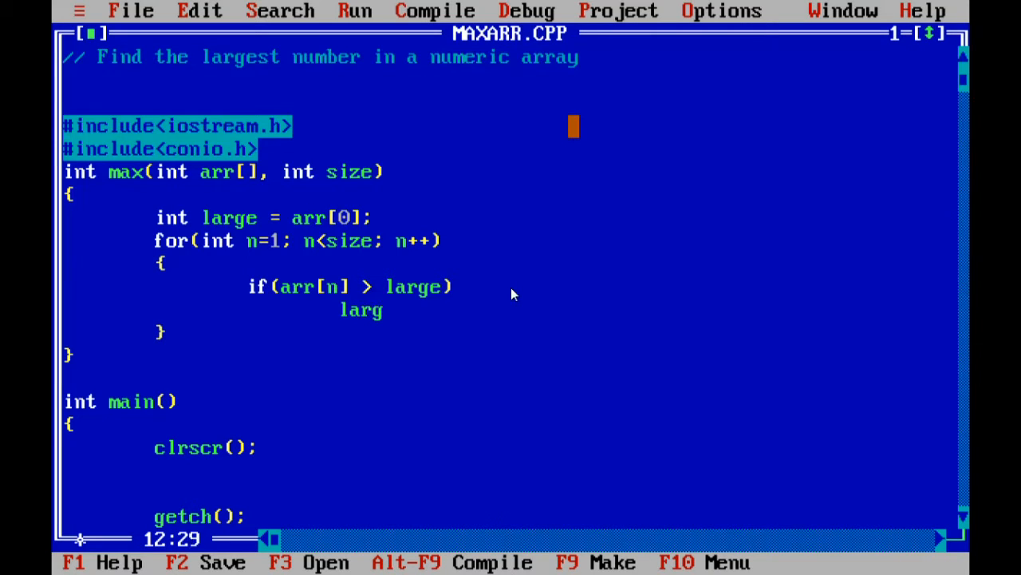
text(e =)
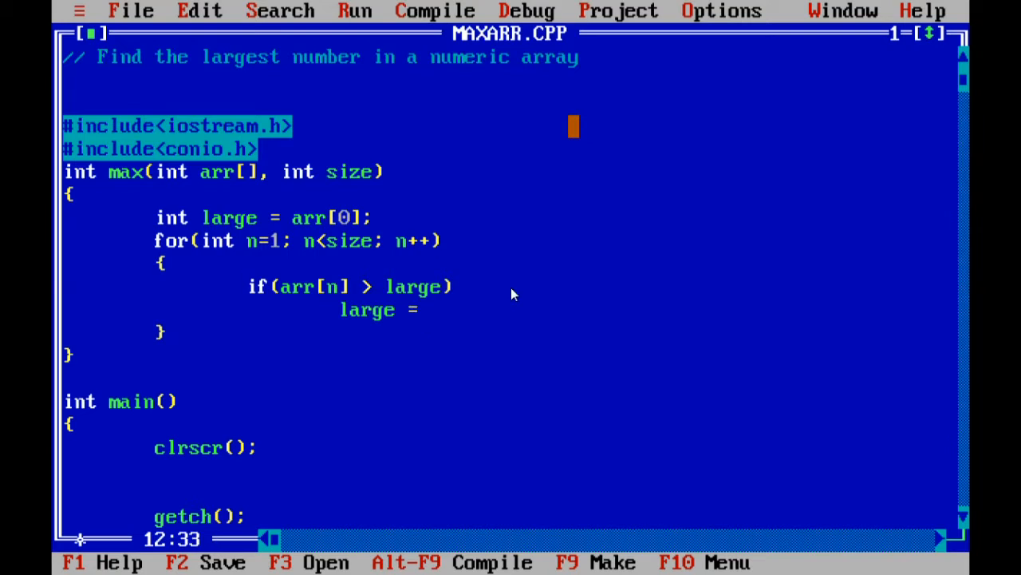
text(arr[n)
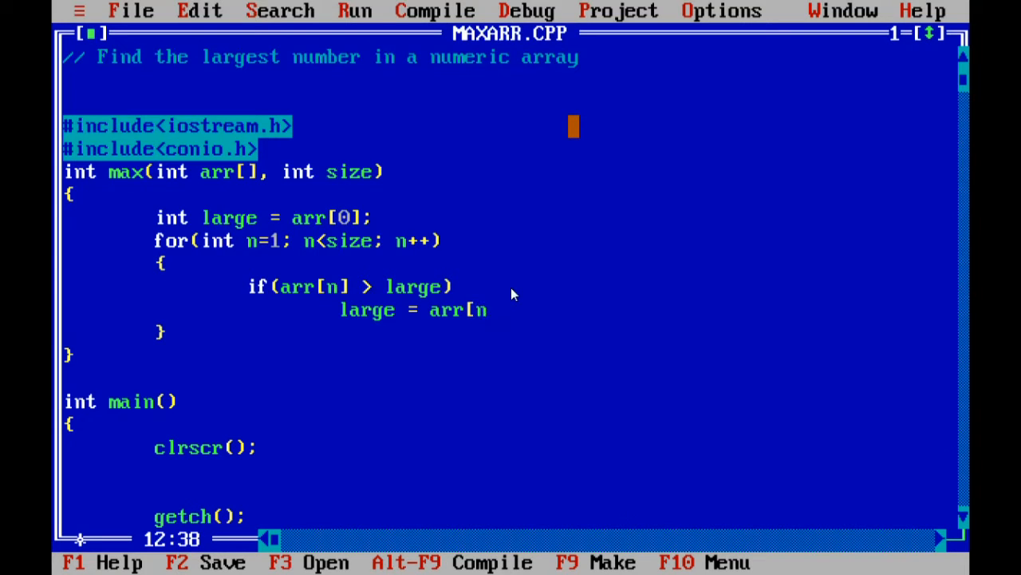
text(];)
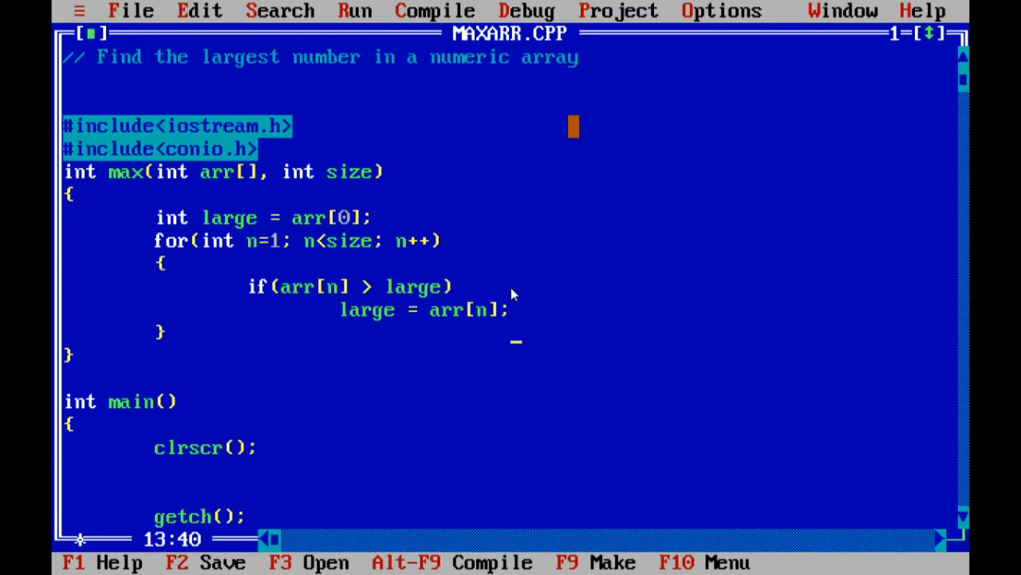
text(return)
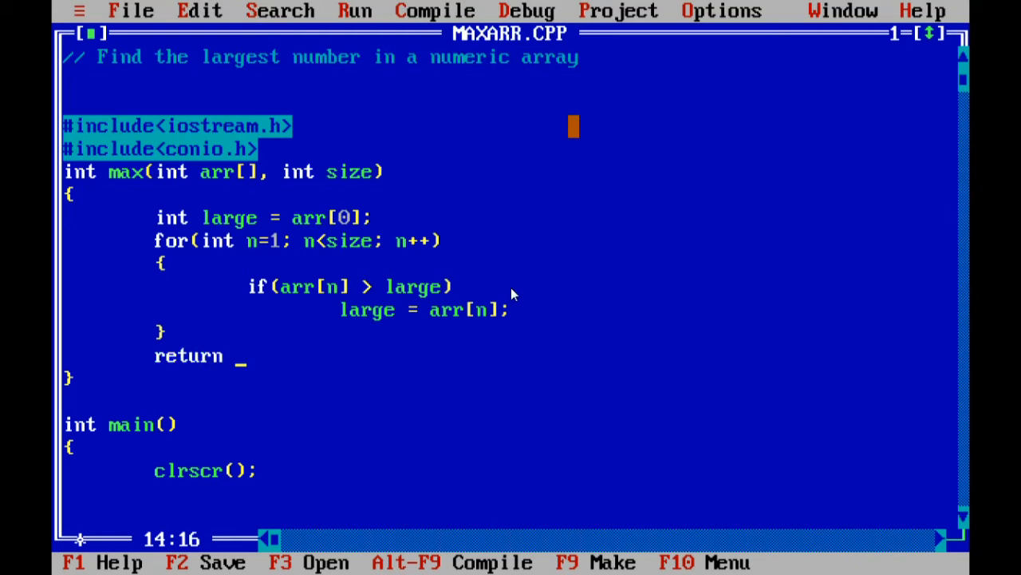
End max with return large;, fixing the extra letter typo
text(larges)
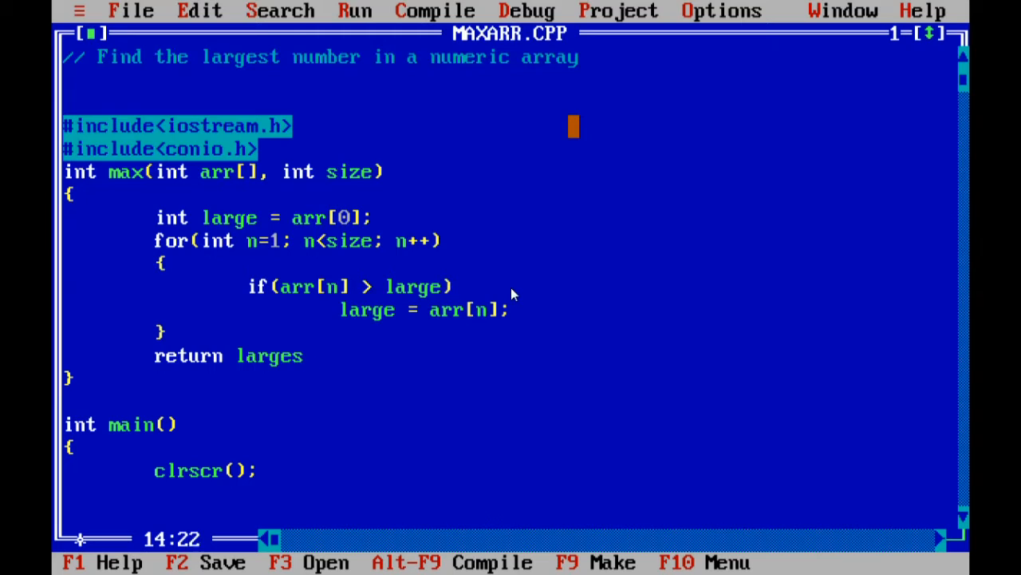
key(Backspace)
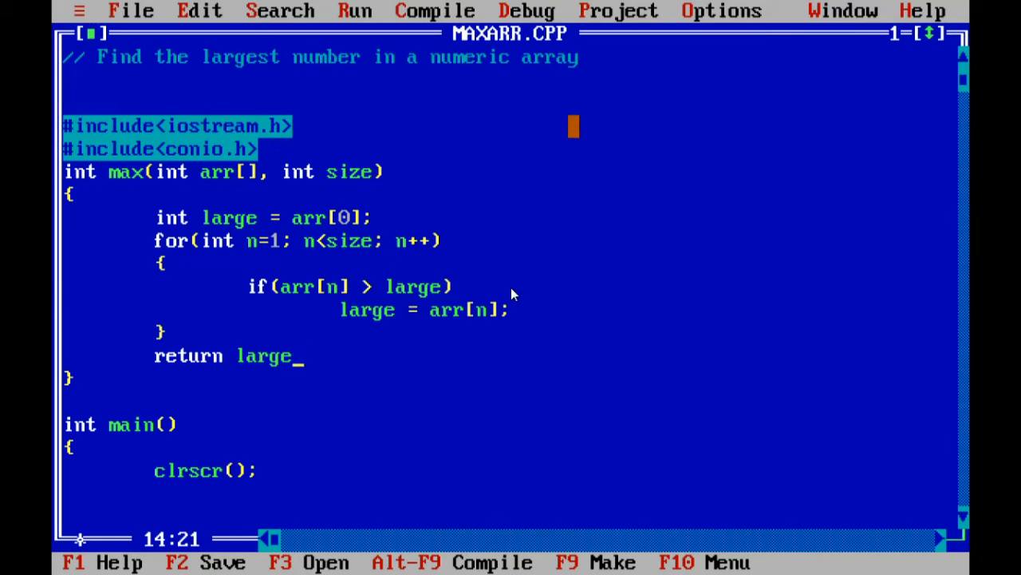
text(;)
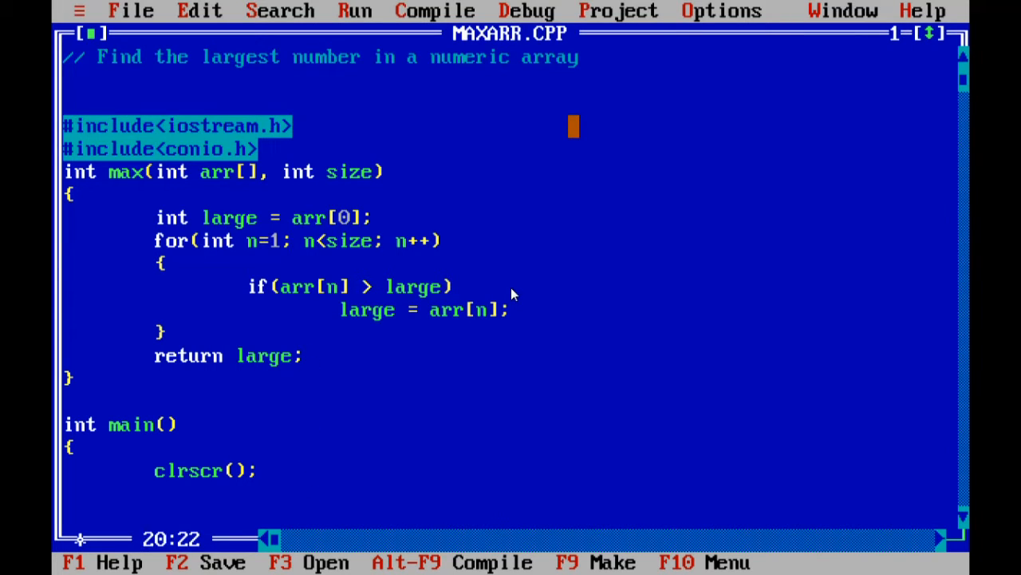
text(int)
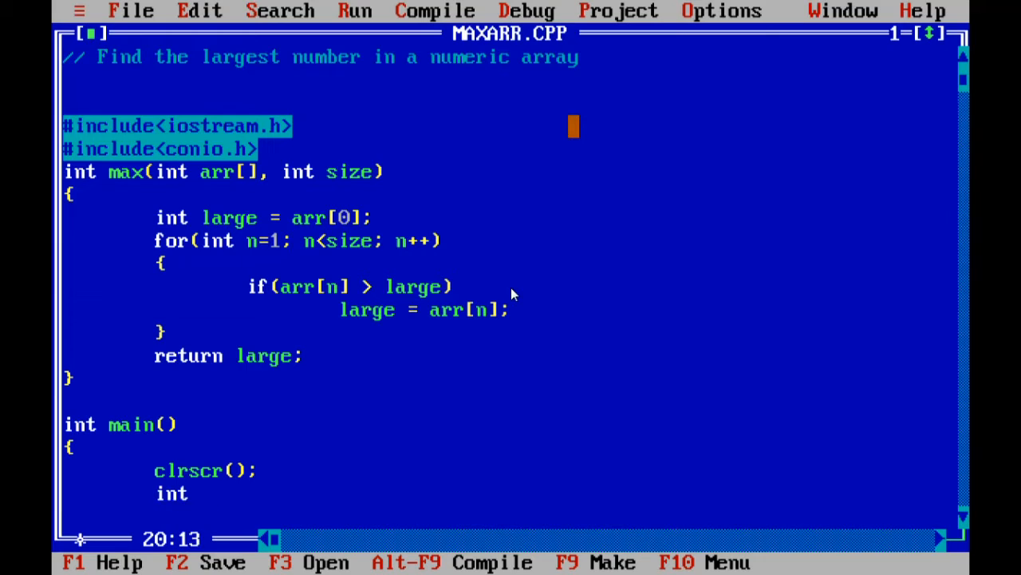
Declare int num[]={8, 9, 12, 11, 2}; in main after clrscr();
text(a)
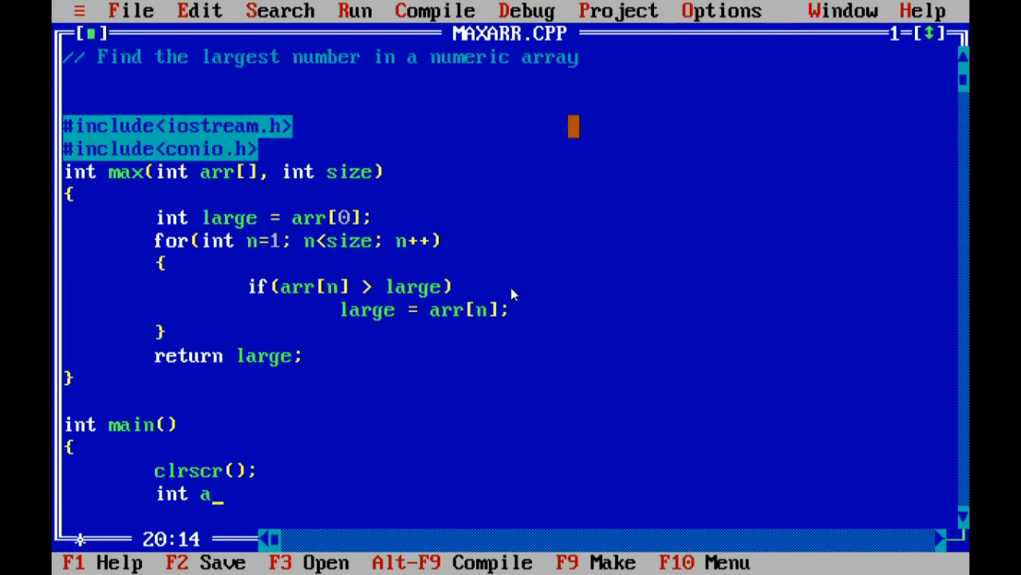
text(um[])
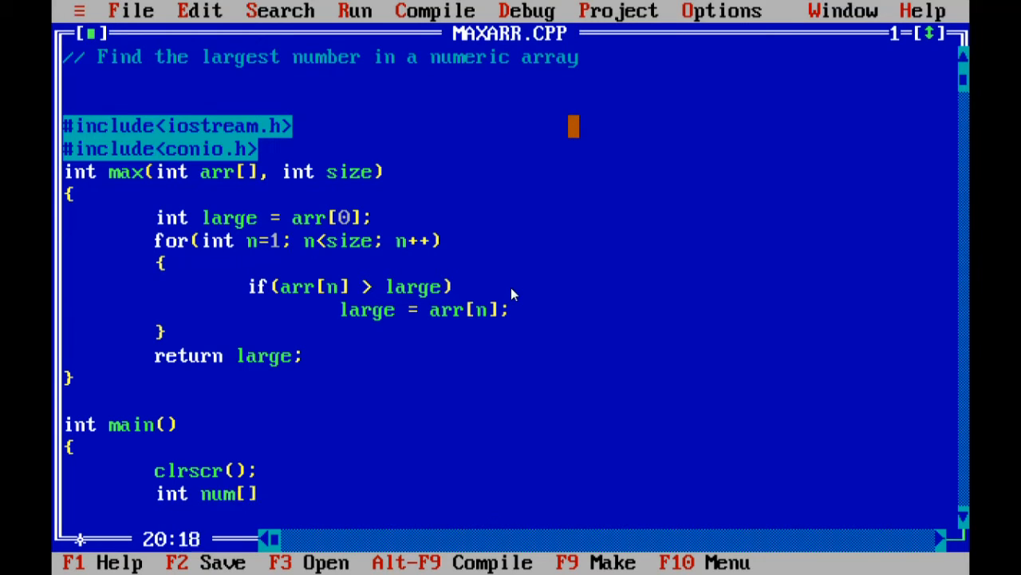
text(={)
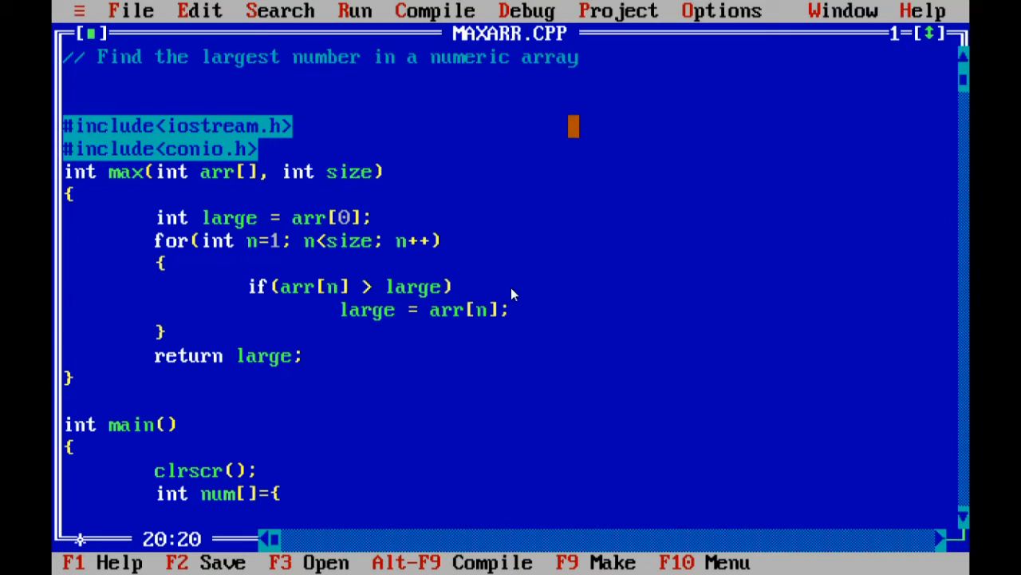
text(8,)
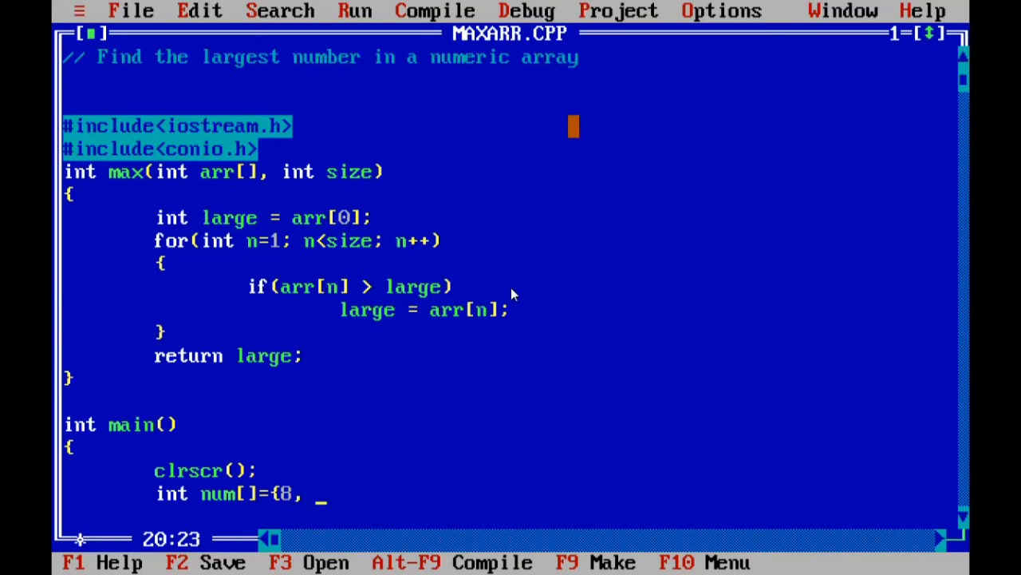
text(9)
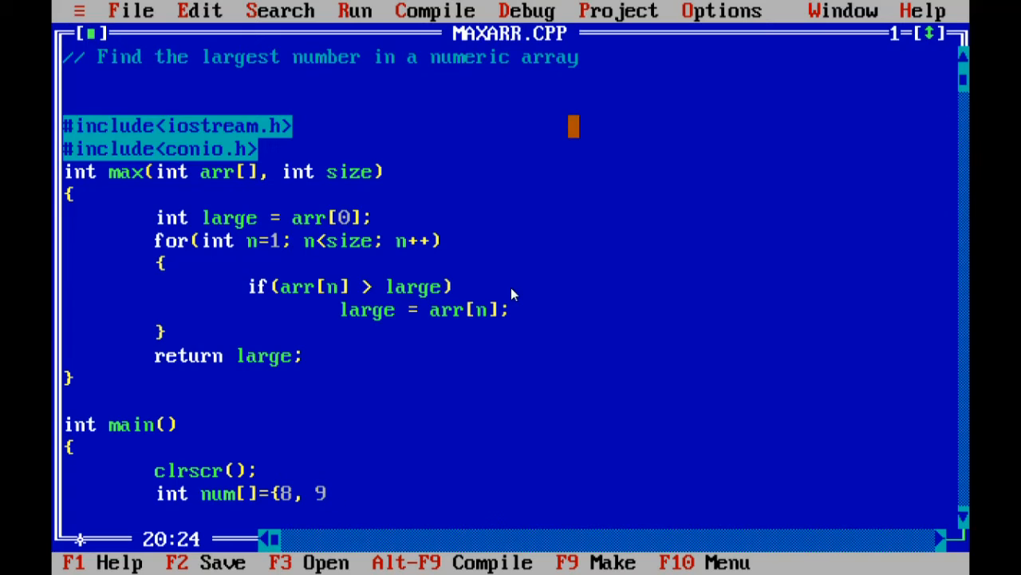
text(,)
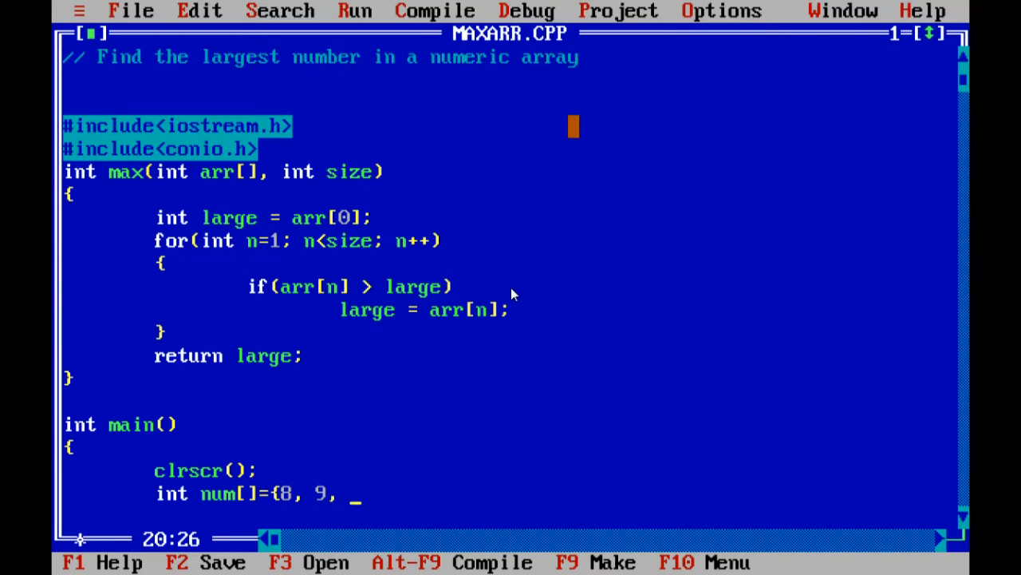
text(12,)
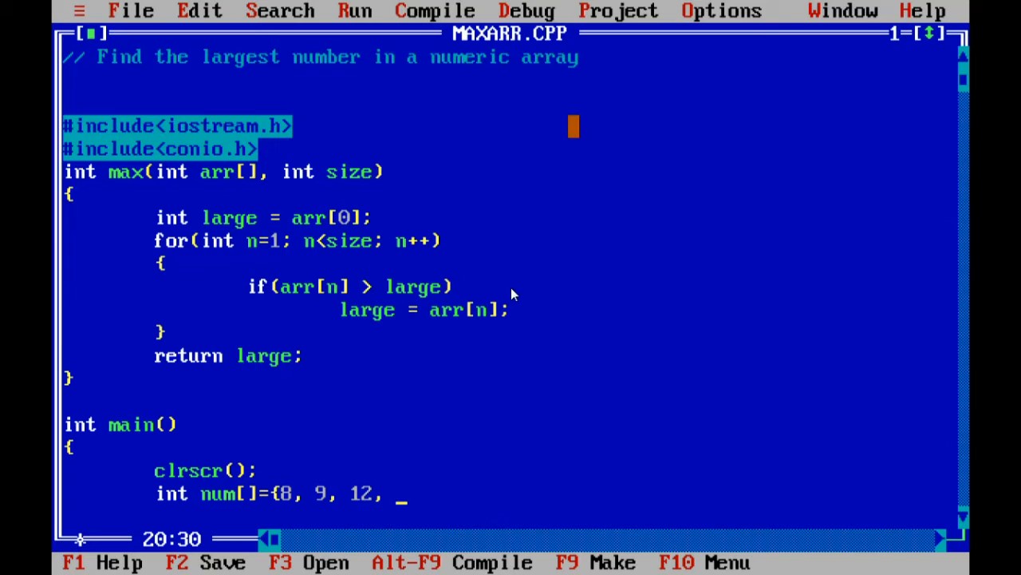
text(11,)
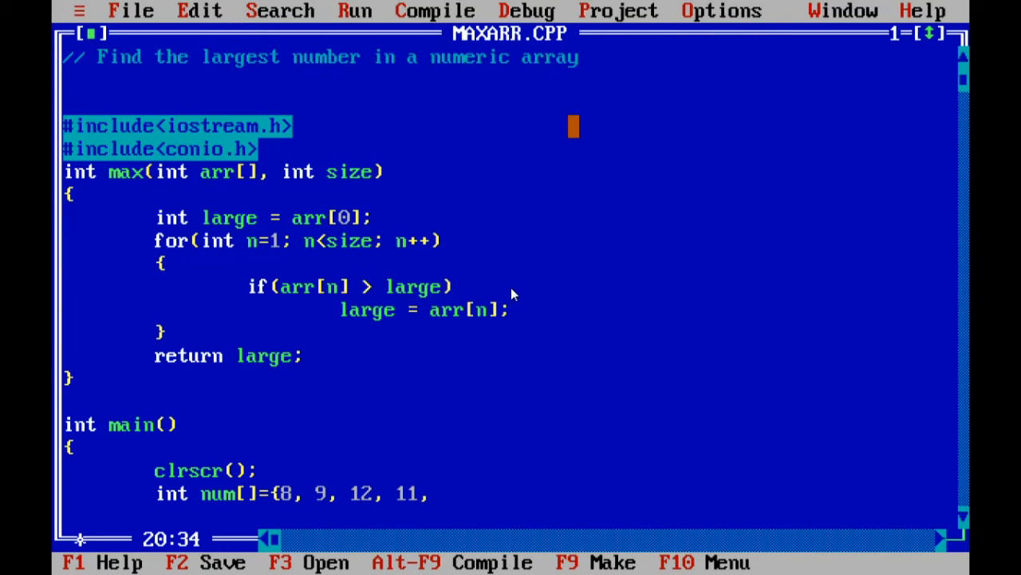
text(2)
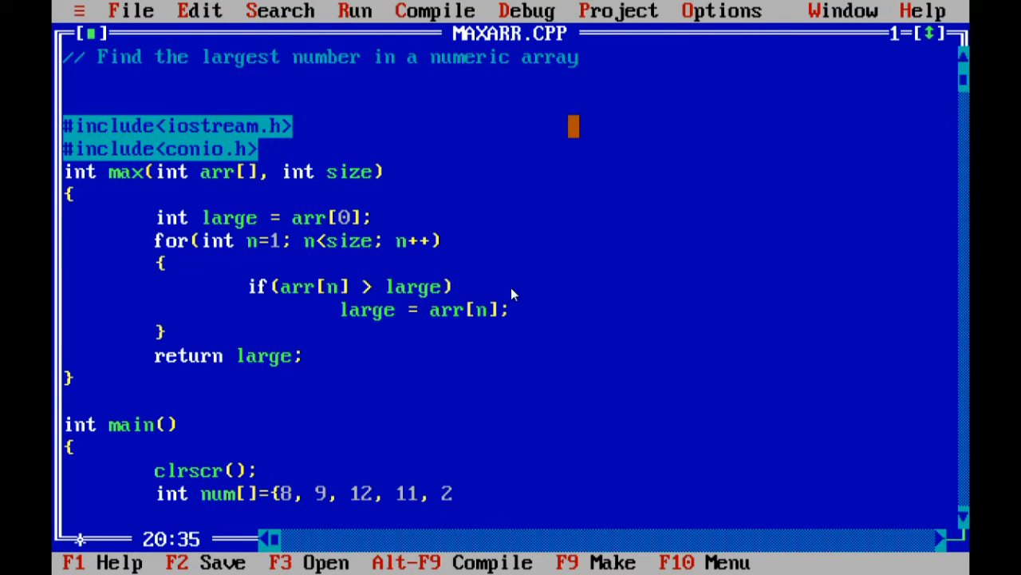
text(};)
text(i)
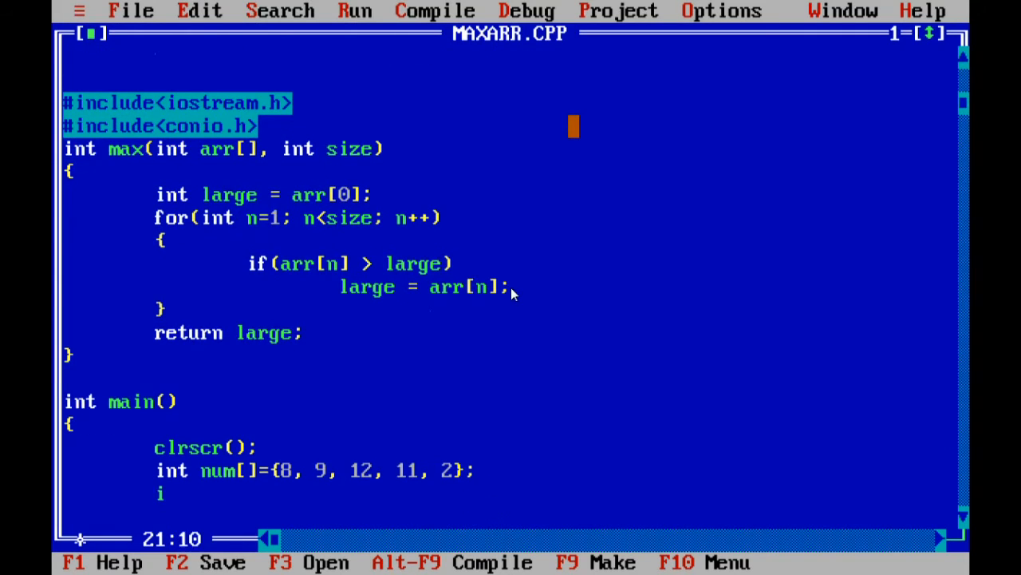
Add int temp = max(num, 5); below the array
text(nt temp)
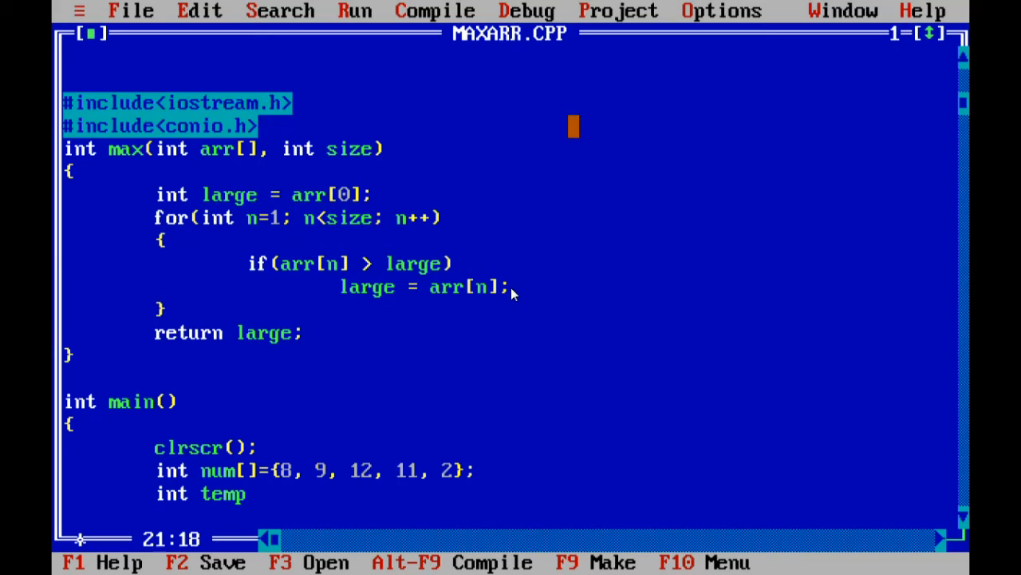
text(= max)
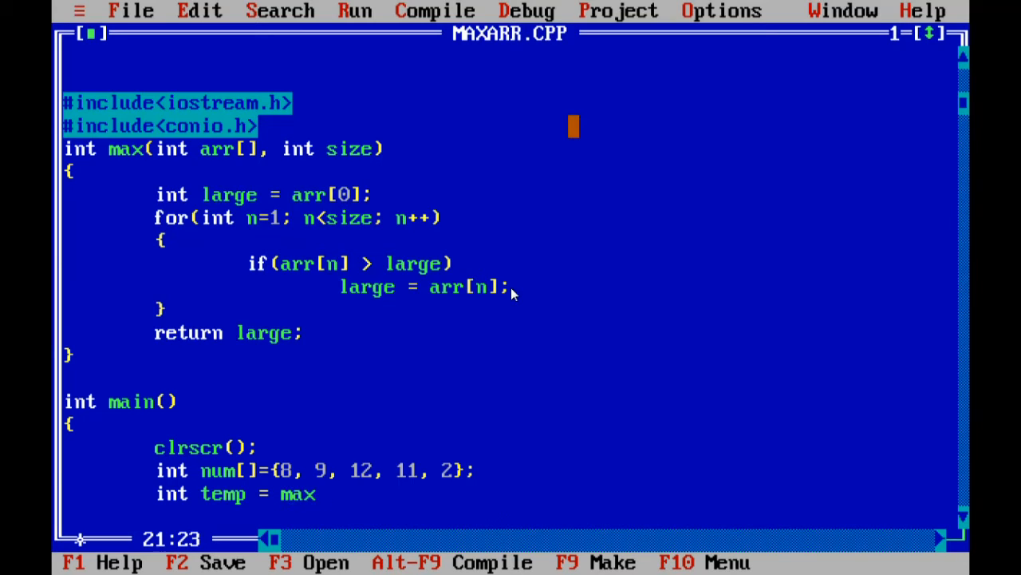
text(()
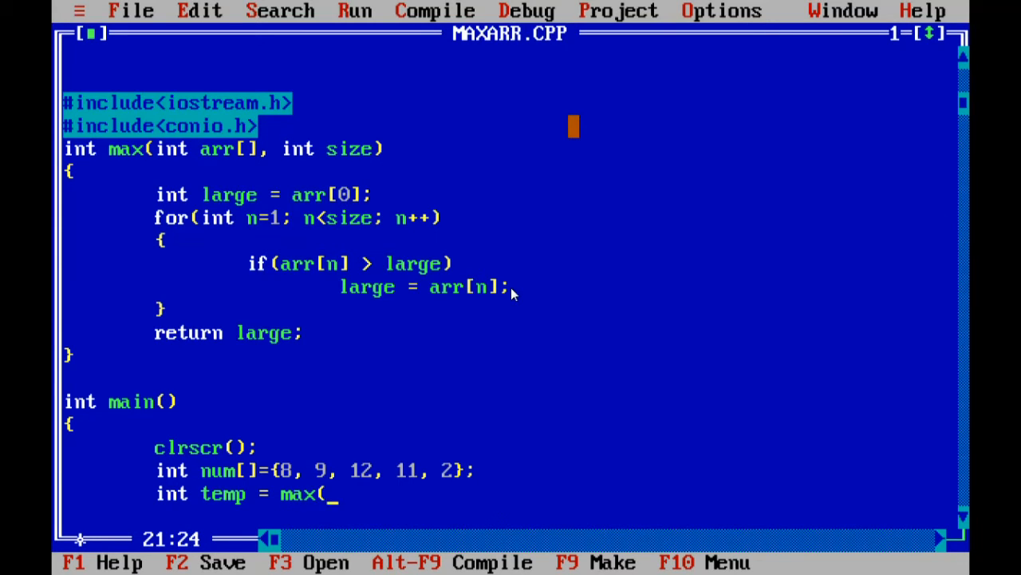
text(num,)
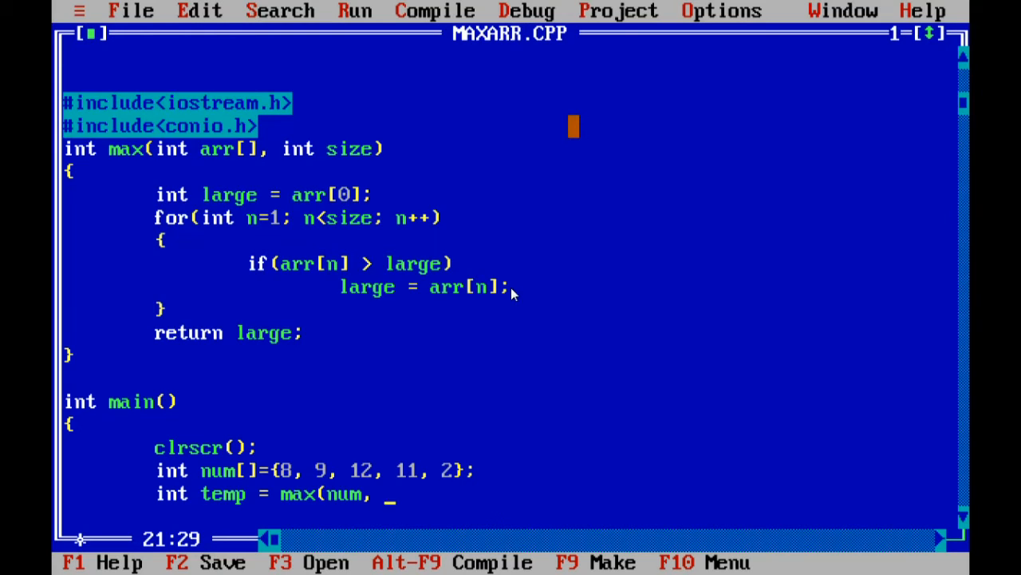
text(5)
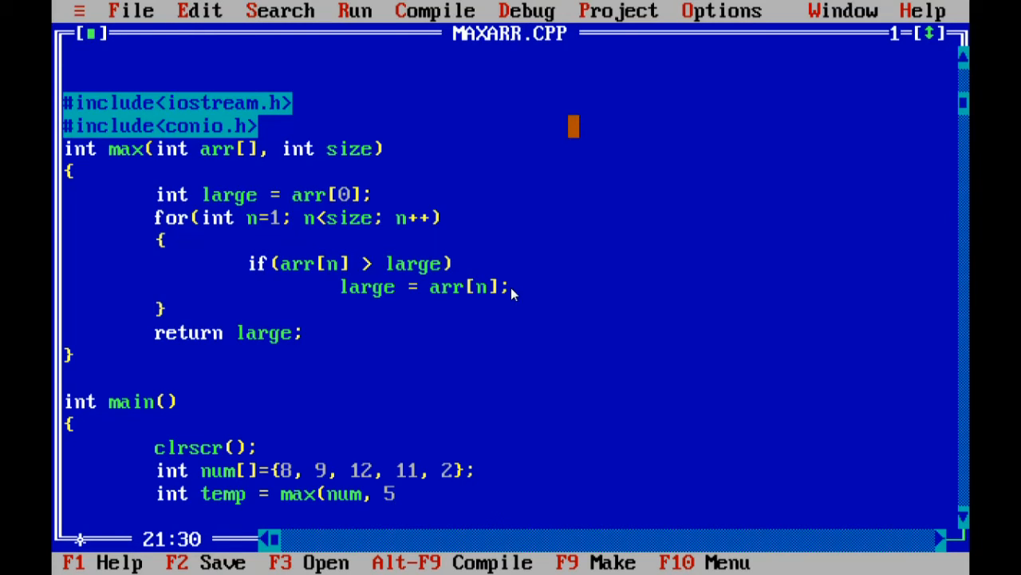
text();)
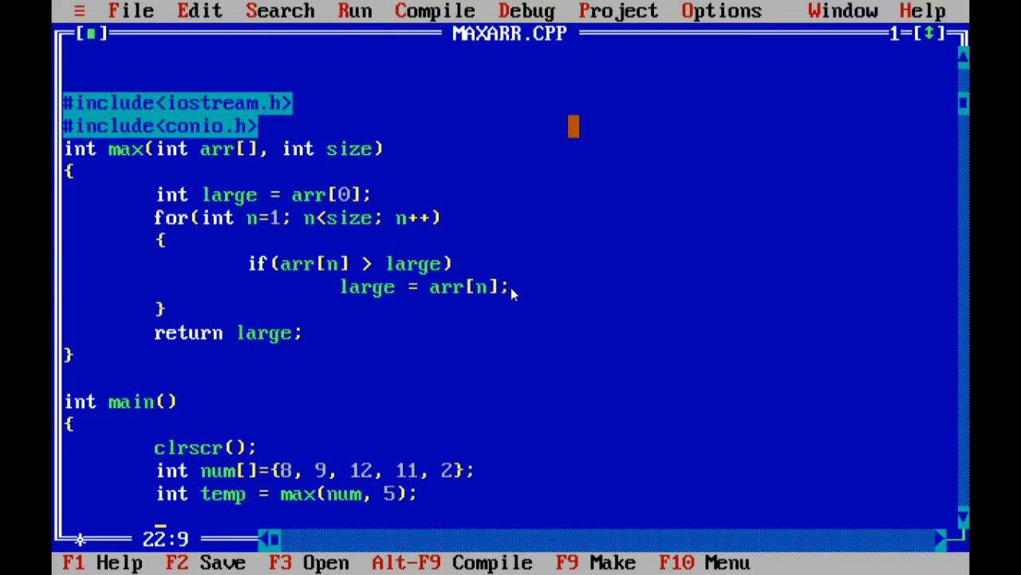
Add cout << "Largest No : " << temp; to main
text(cout << ")
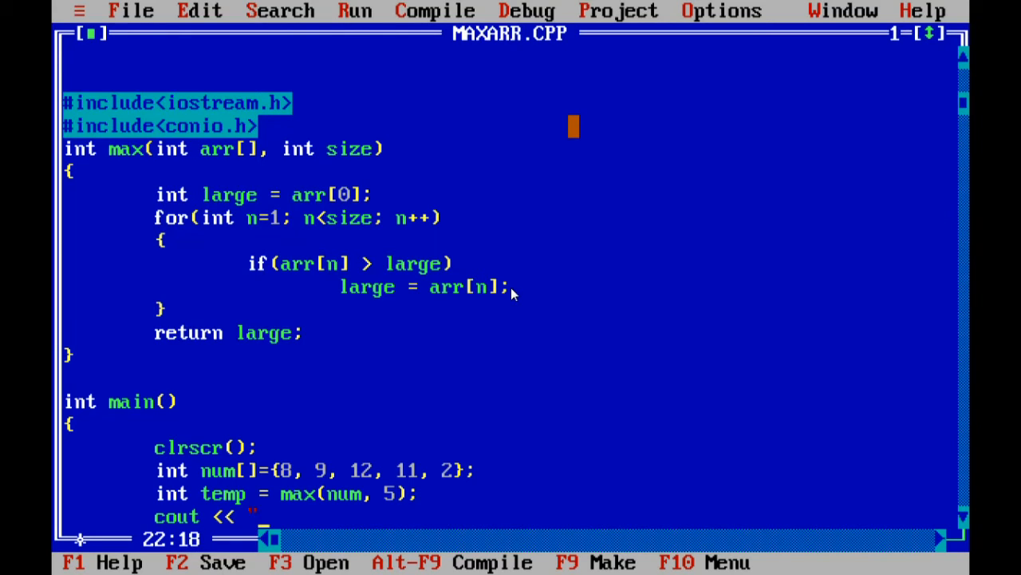
text(Lar)
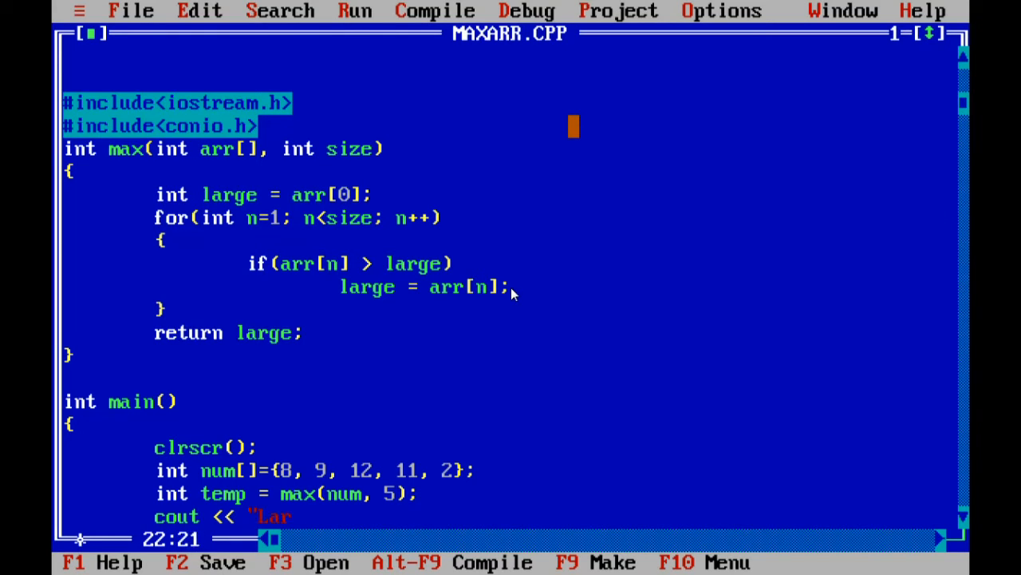
text(gest No : " << temp;)
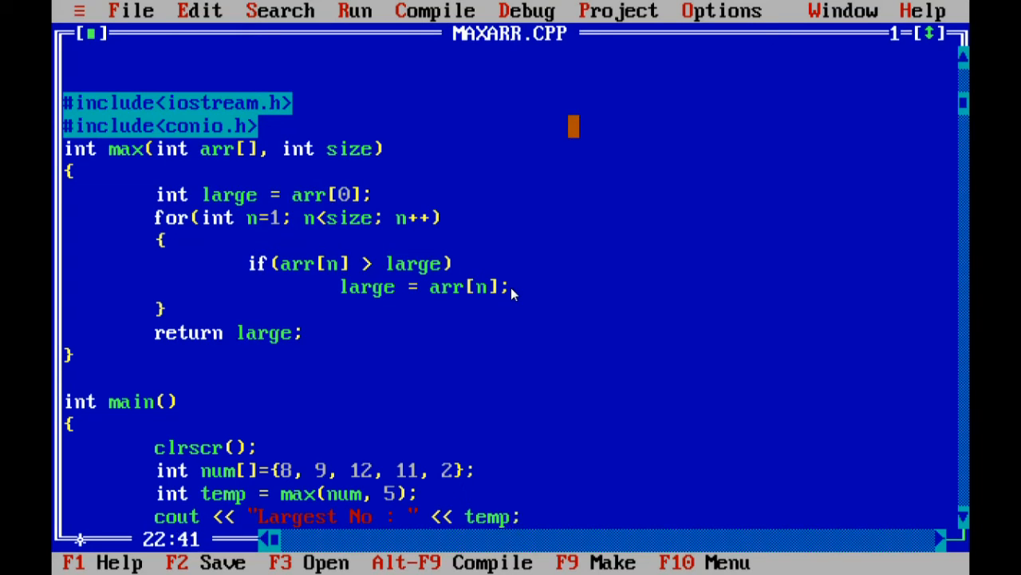
scroll(down, 3)
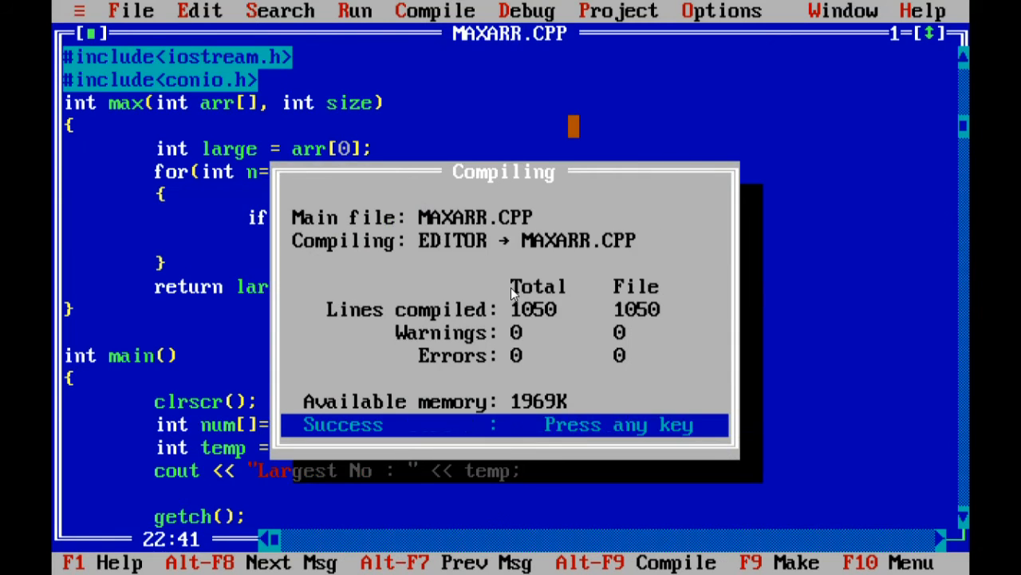
Dismiss the successful compile report showing zero warnings and errors
key(enter)
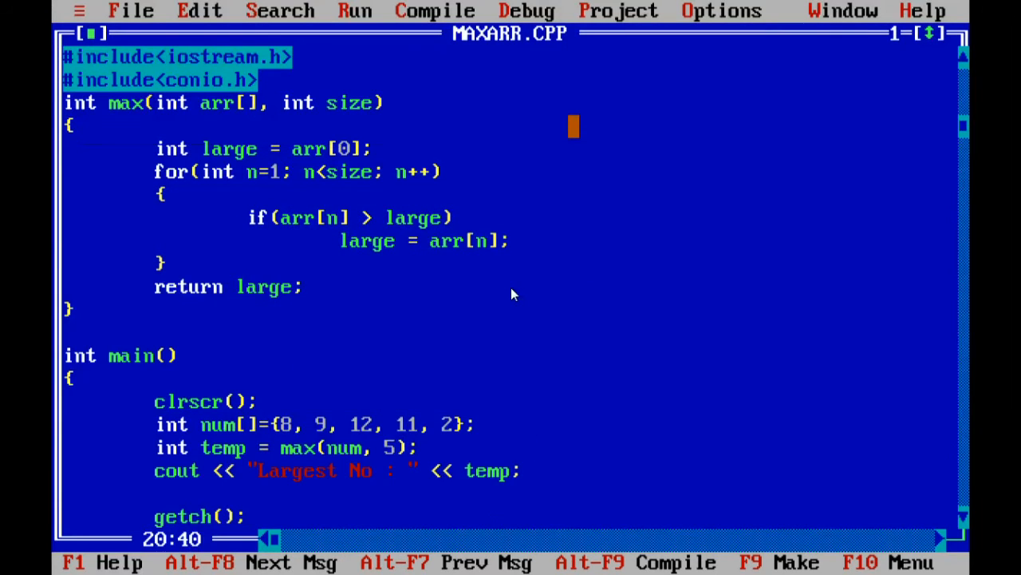
Change the last array value from 2 to 20 and reload MAXARR.CPP from disk
text(0)
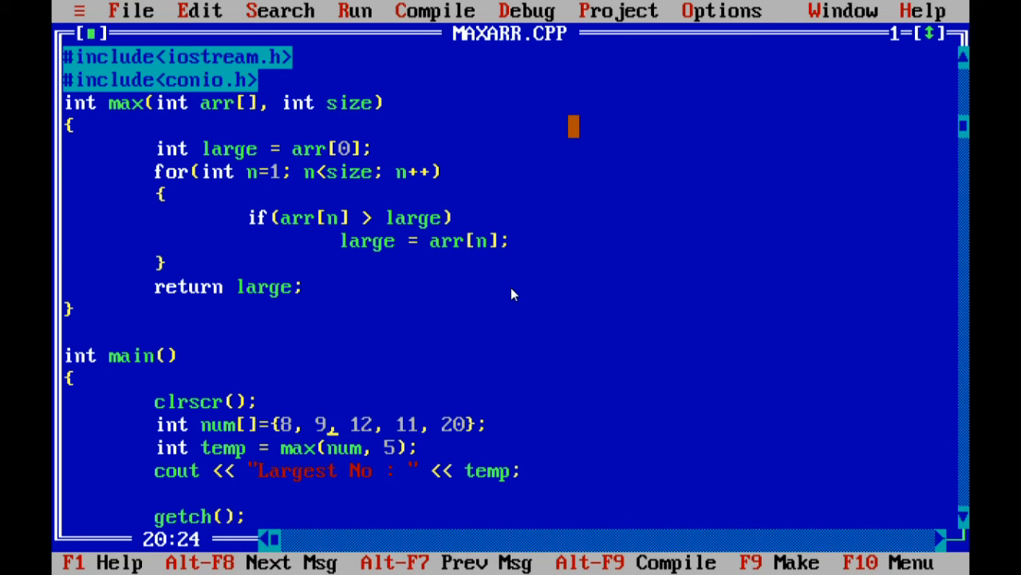
text(0)
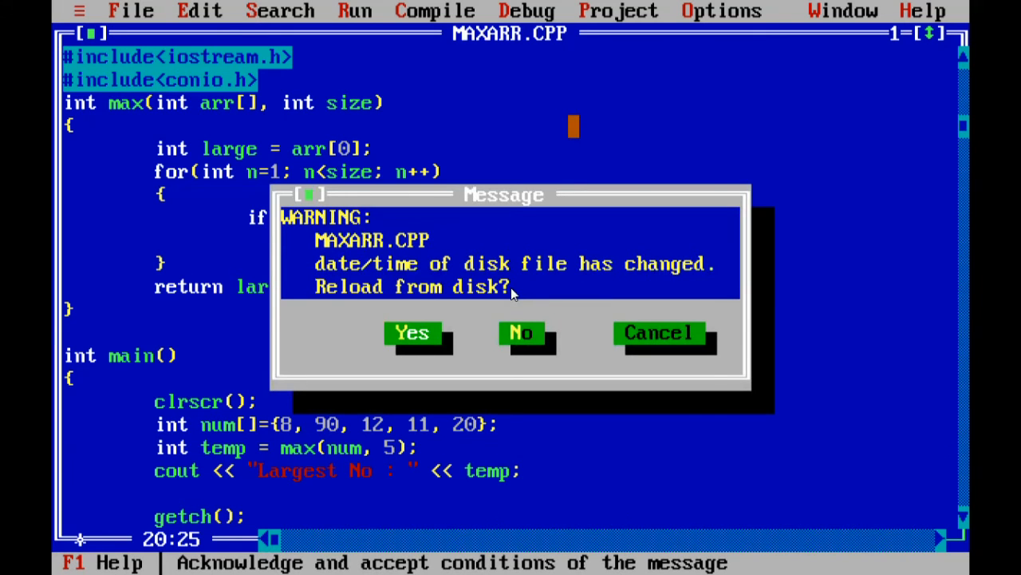
click(412, 333)
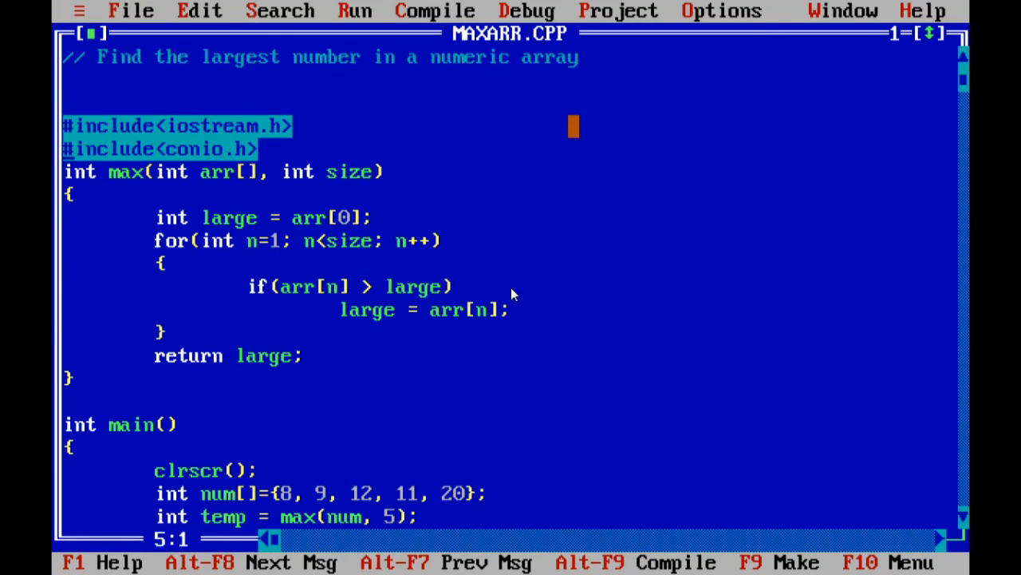